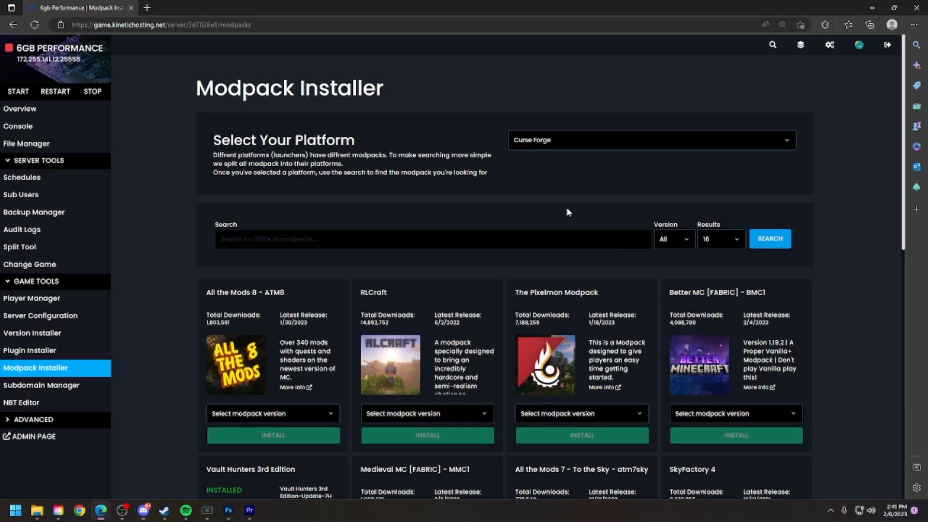
Go to the server overview and toggle the Game Tools sidebar section closed and open again
click(20, 108)
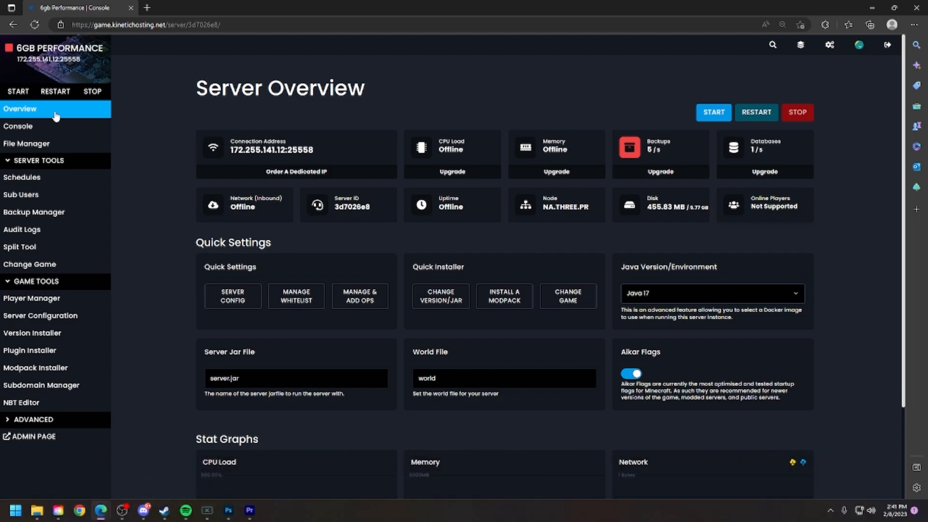
mouse_move(93, 288)
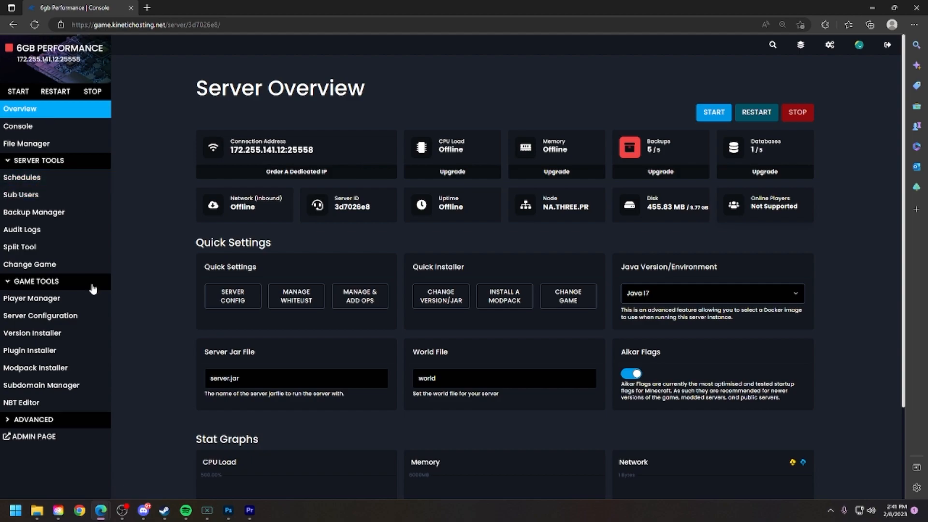
click(35, 280)
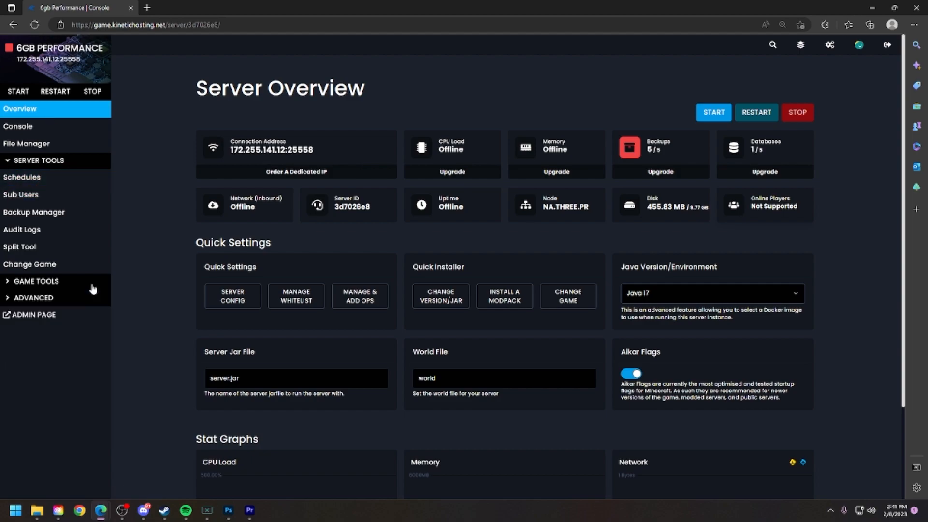
click(35, 281)
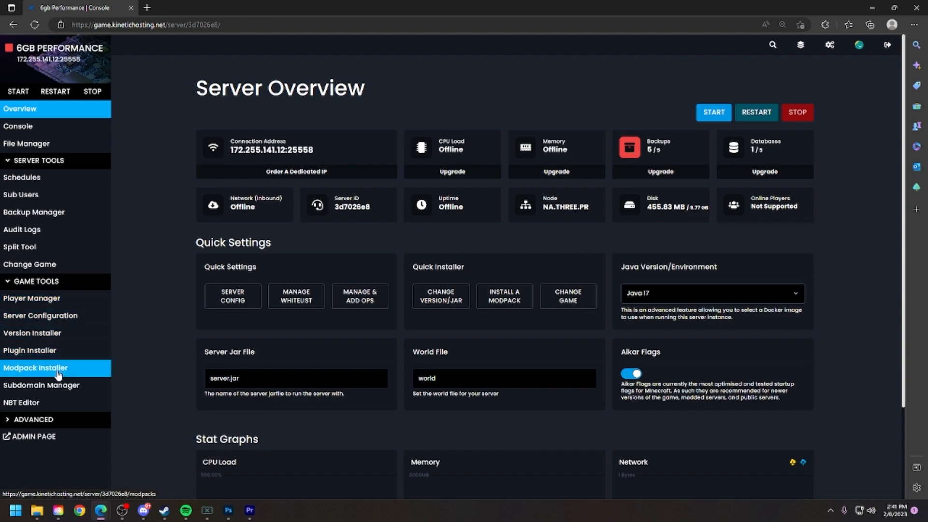
Go to the Modpack Installer and review the platform choices (Curse Forge, Modrinth)
click(38, 367)
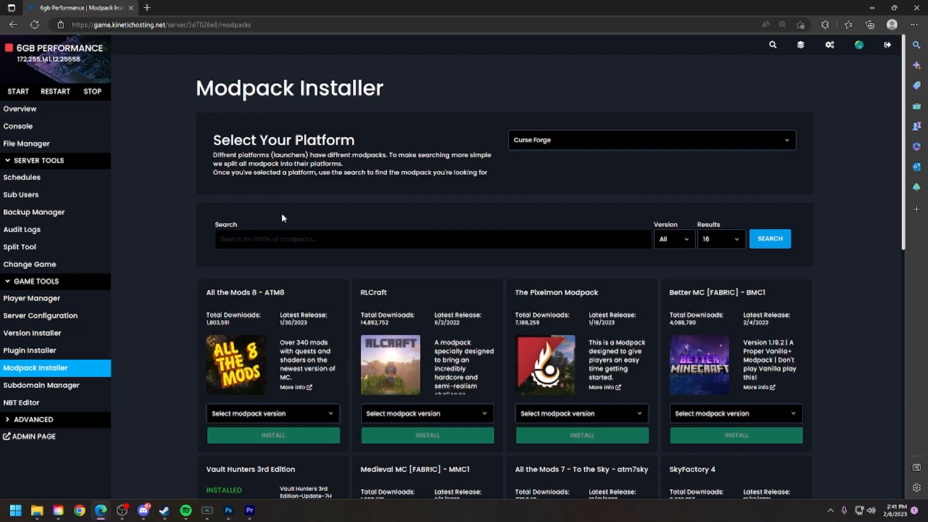
click(651, 139)
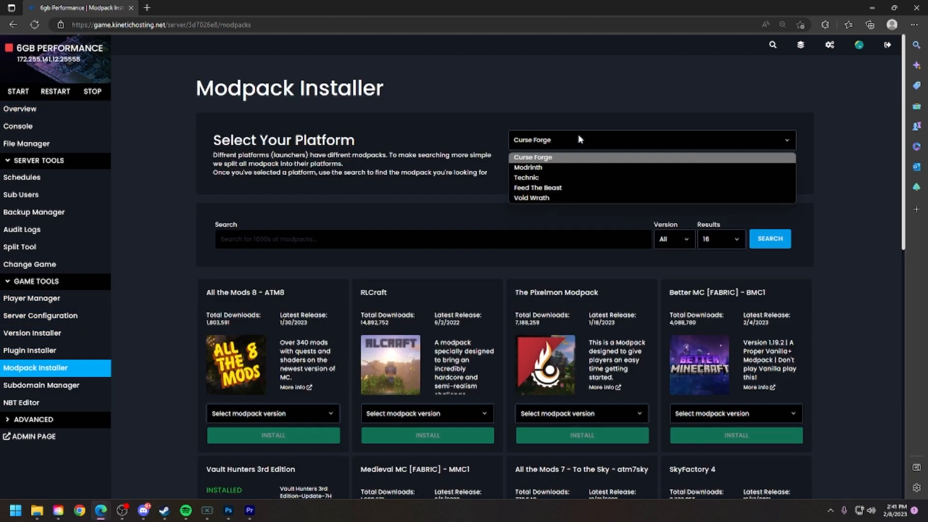
mouse_move(542, 182)
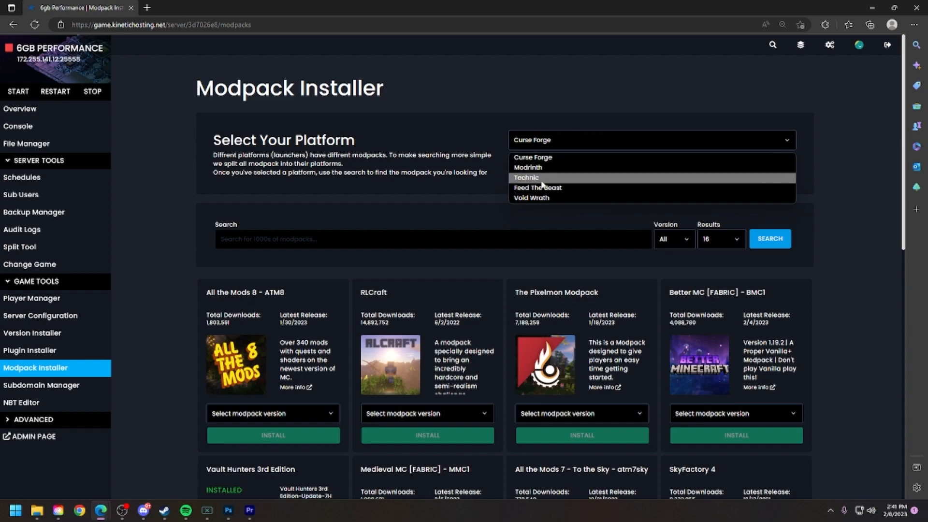
mouse_move(554, 201)
text(Vault Hunters)
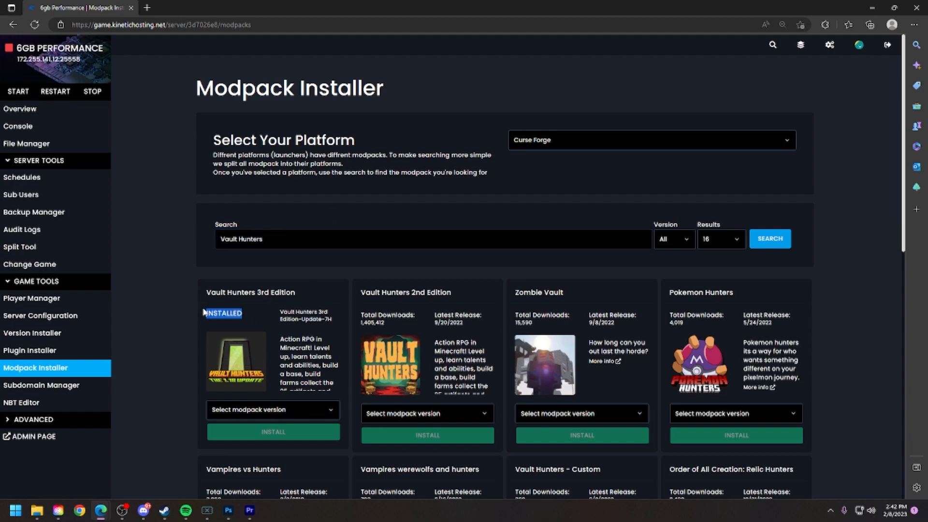
Select the [SERVER-PACK] Update-7H version of Vault Hunters 3rd Edition
click(272, 409)
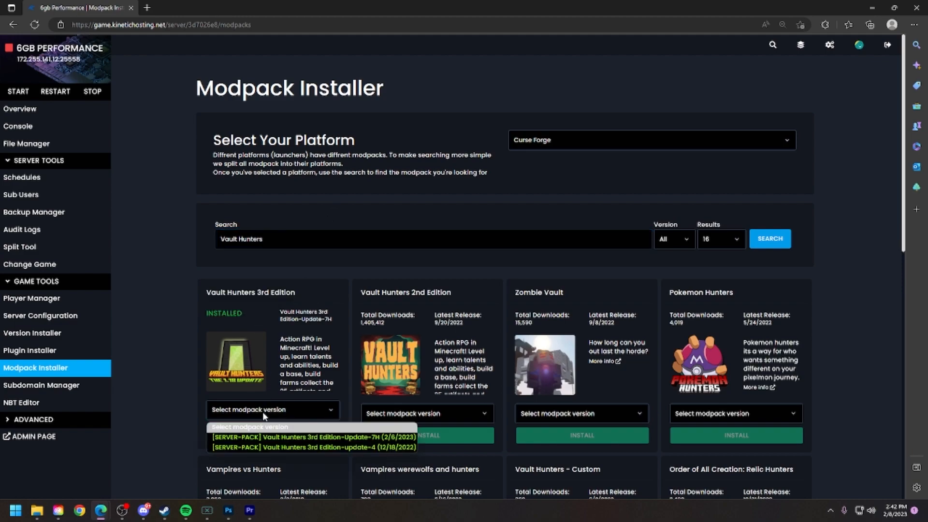
click(304, 438)
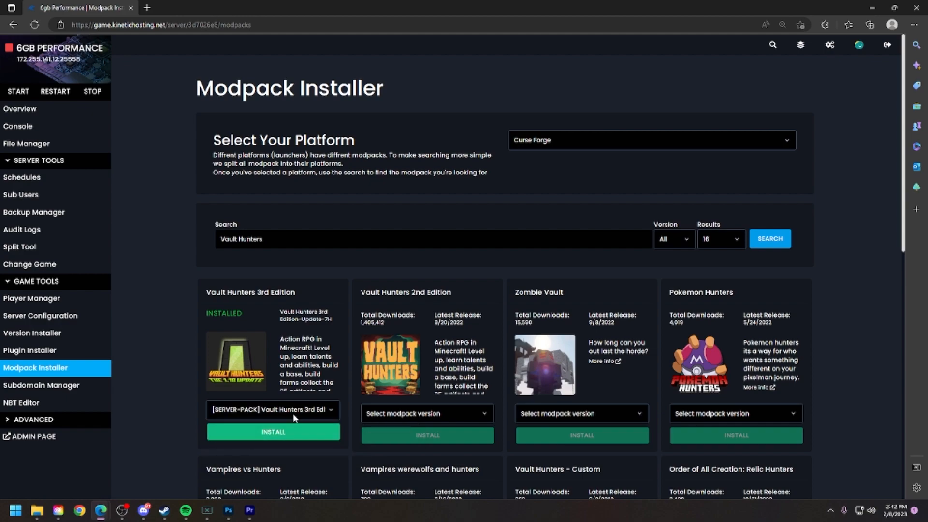
click(273, 409)
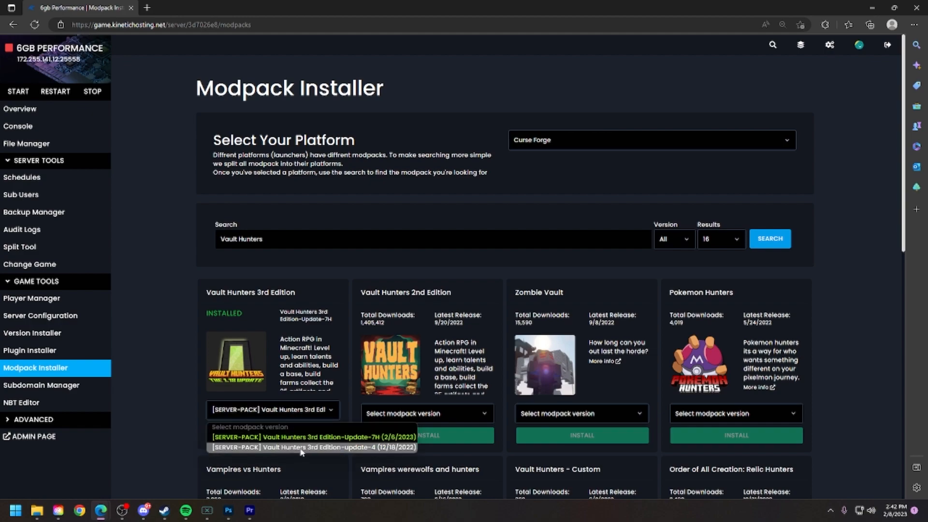
mouse_move(302, 438)
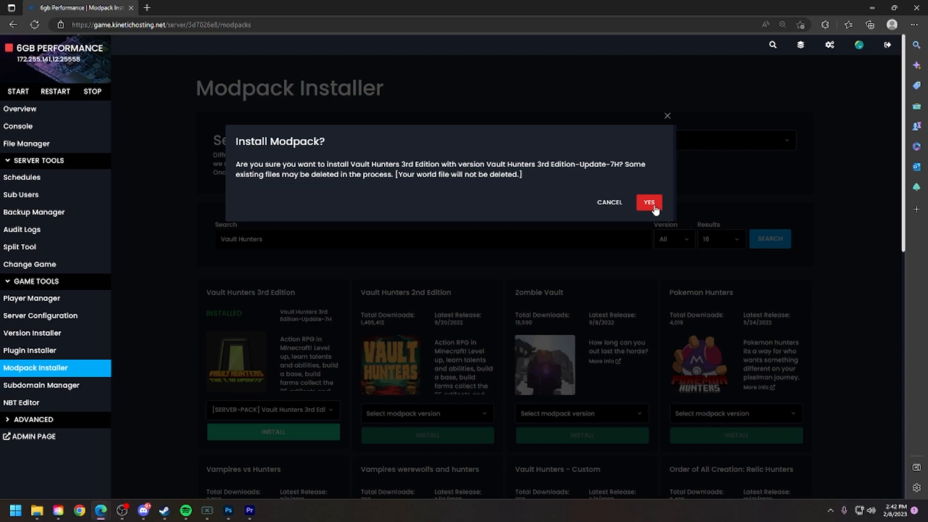
mouse_move(596, 185)
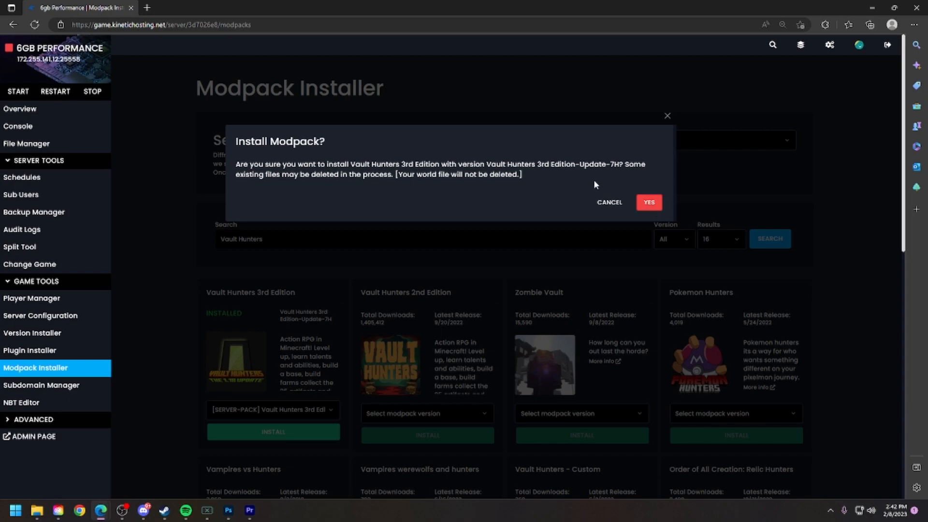
Confirm reinstalling Vault Hunters 3rd Edition Update-7H and return to the overview
click(649, 202)
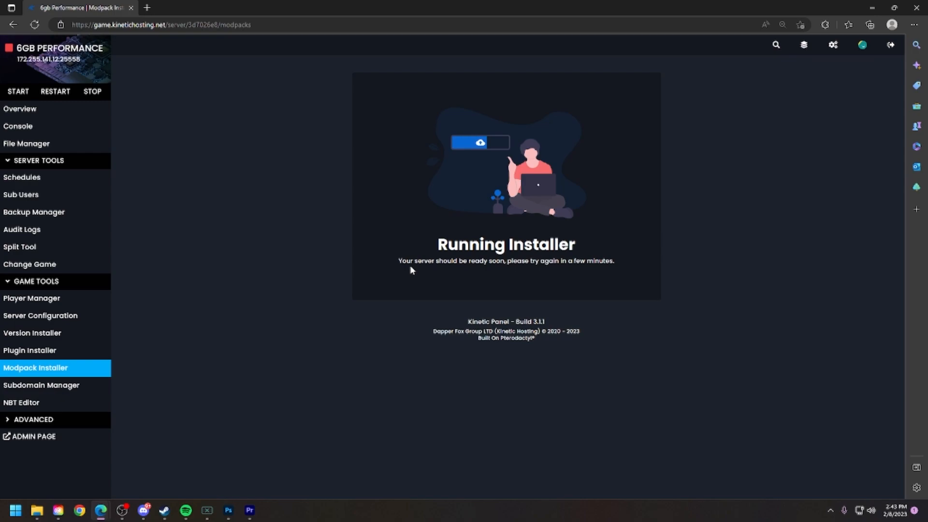
click(20, 109)
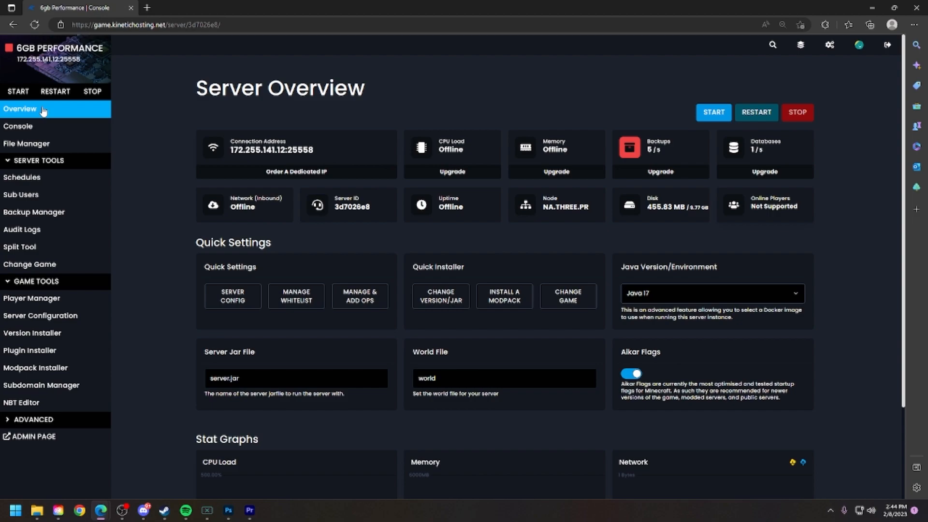
Start the server and watch the console as the mods load
click(714, 112)
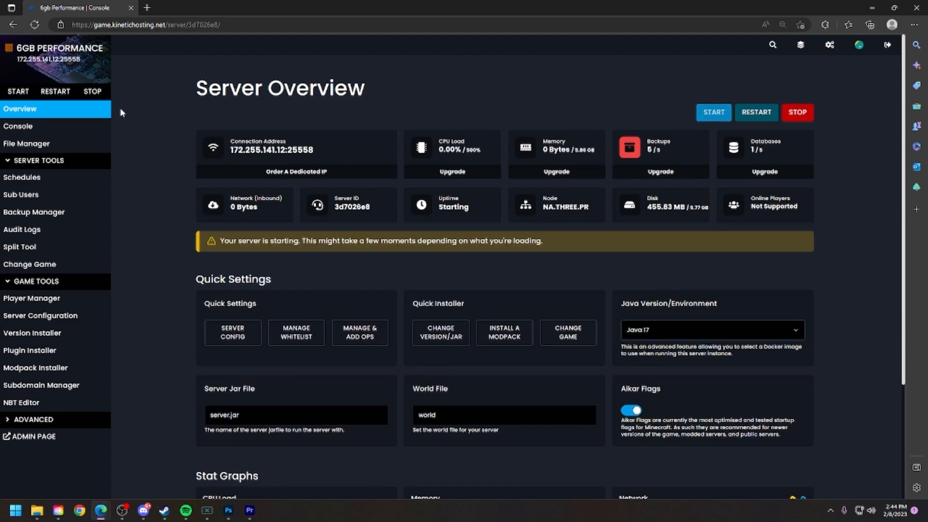
click(17, 125)
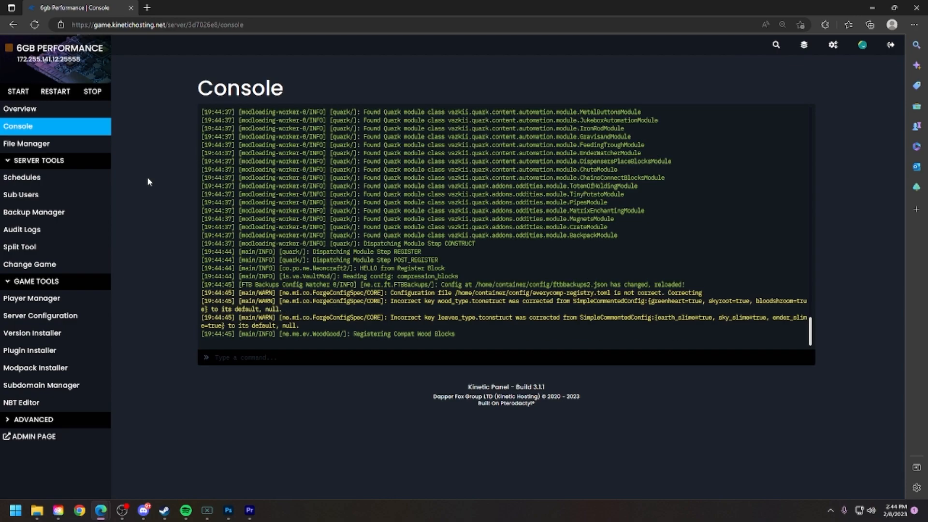
scroll(down, 3)
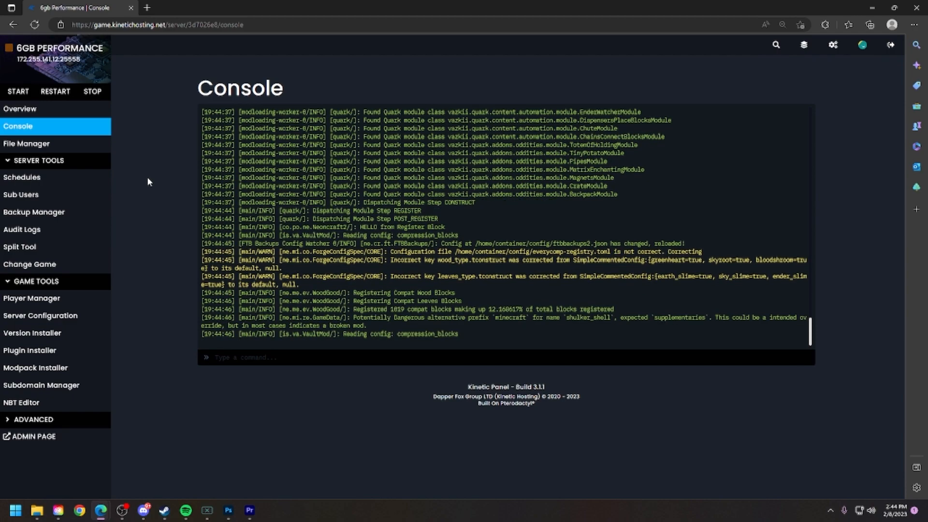